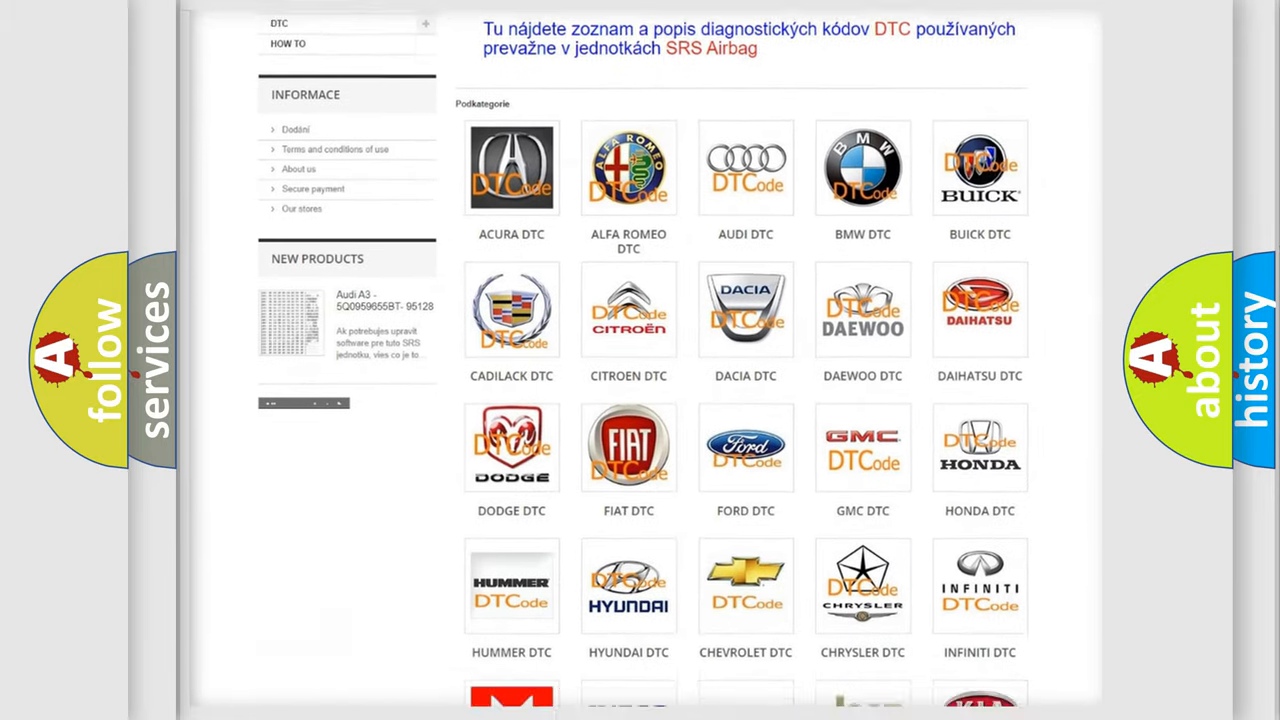
scroll(down, 3)
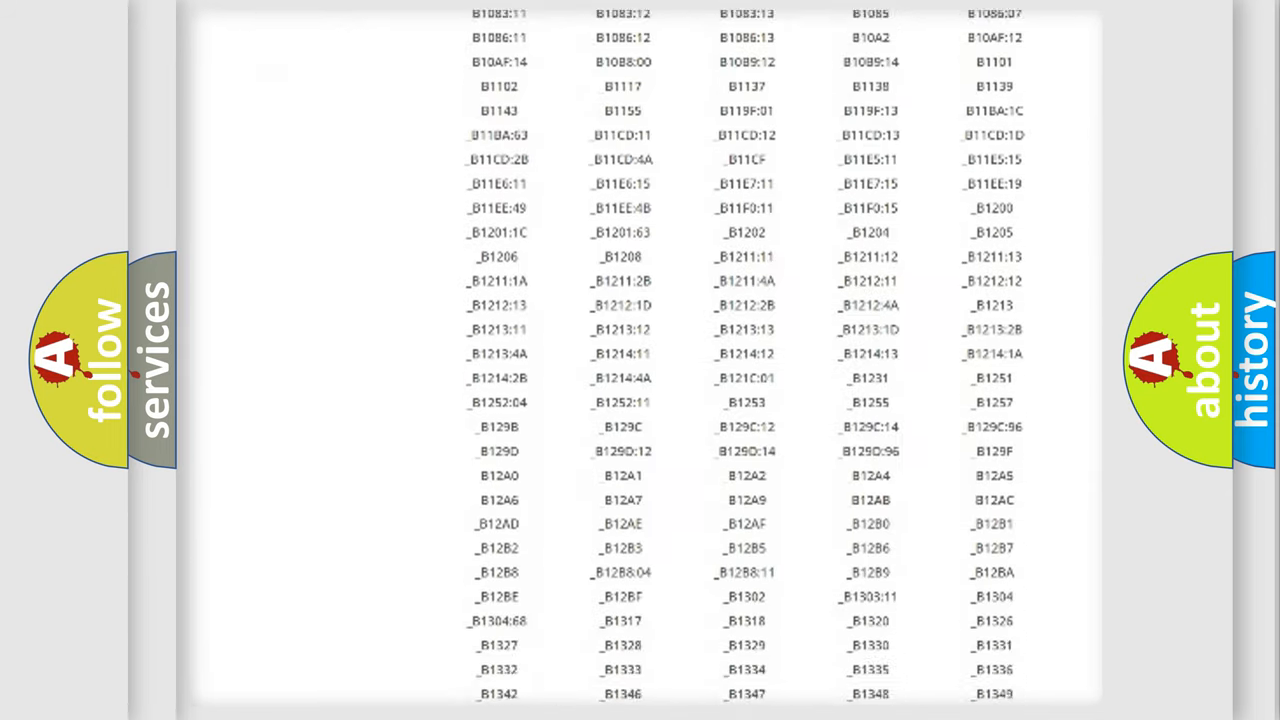
scroll(down, 3)
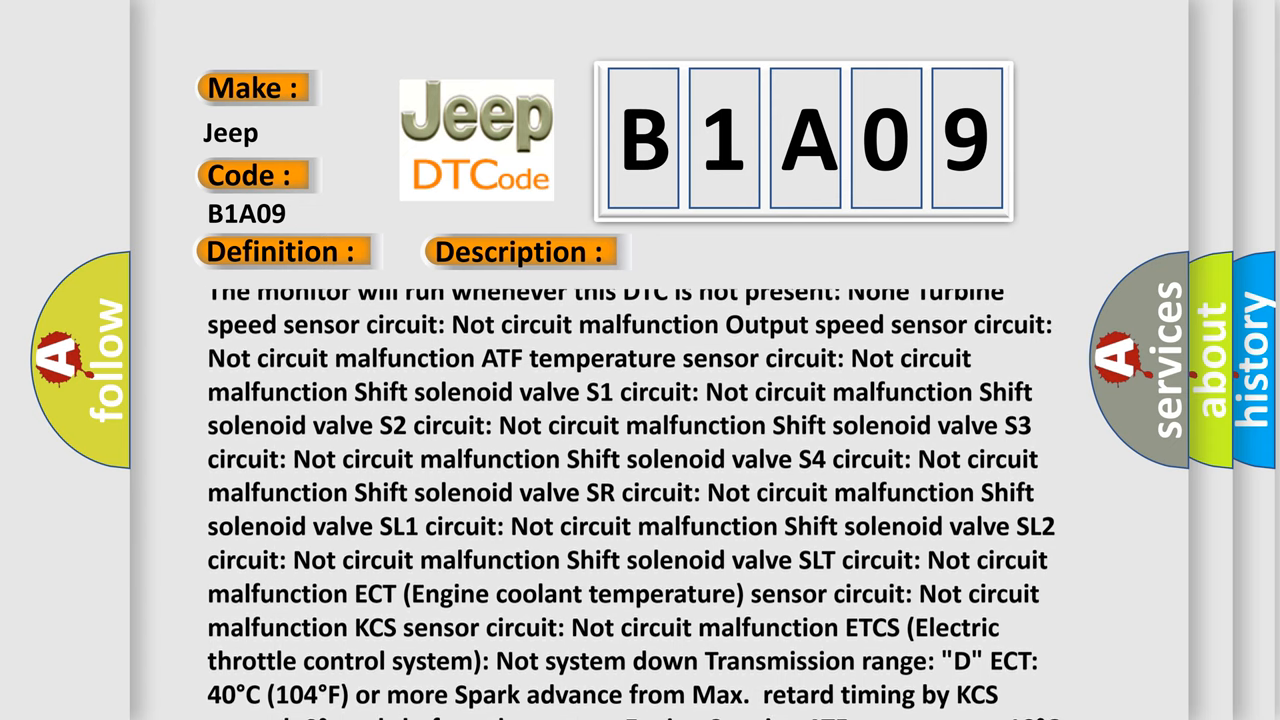
scroll(down, 3)
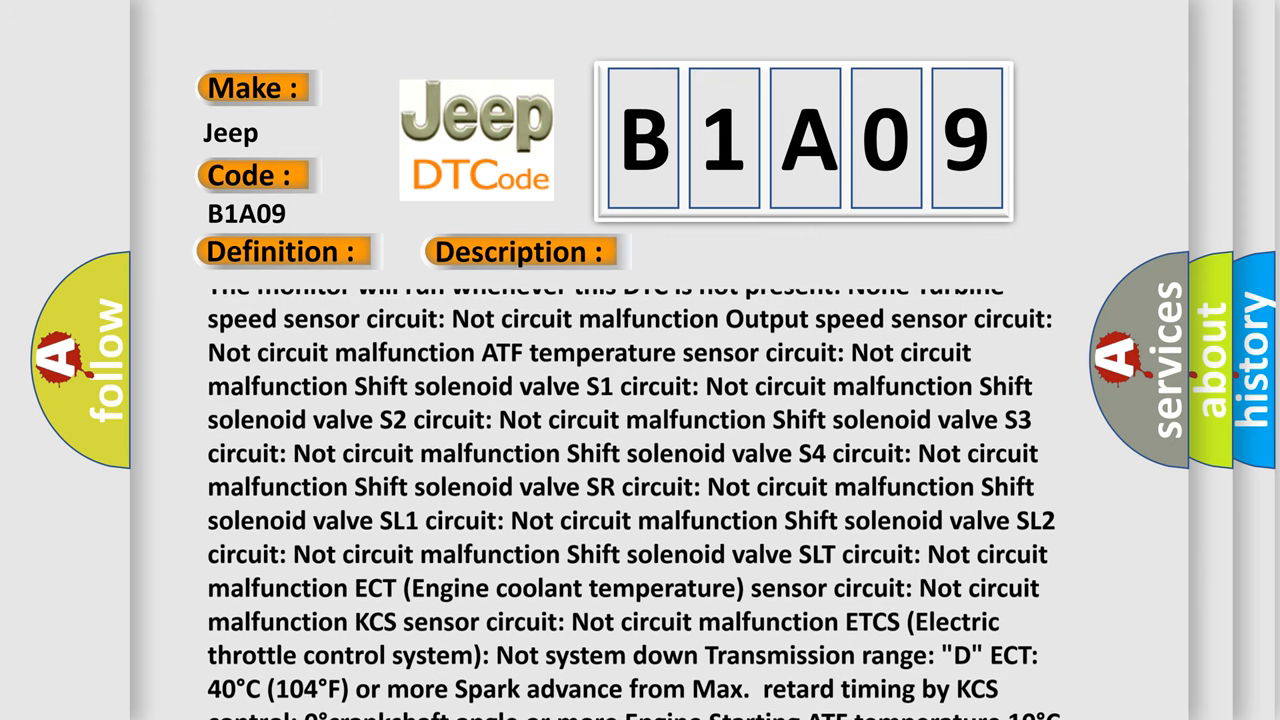
scroll(down, 3)
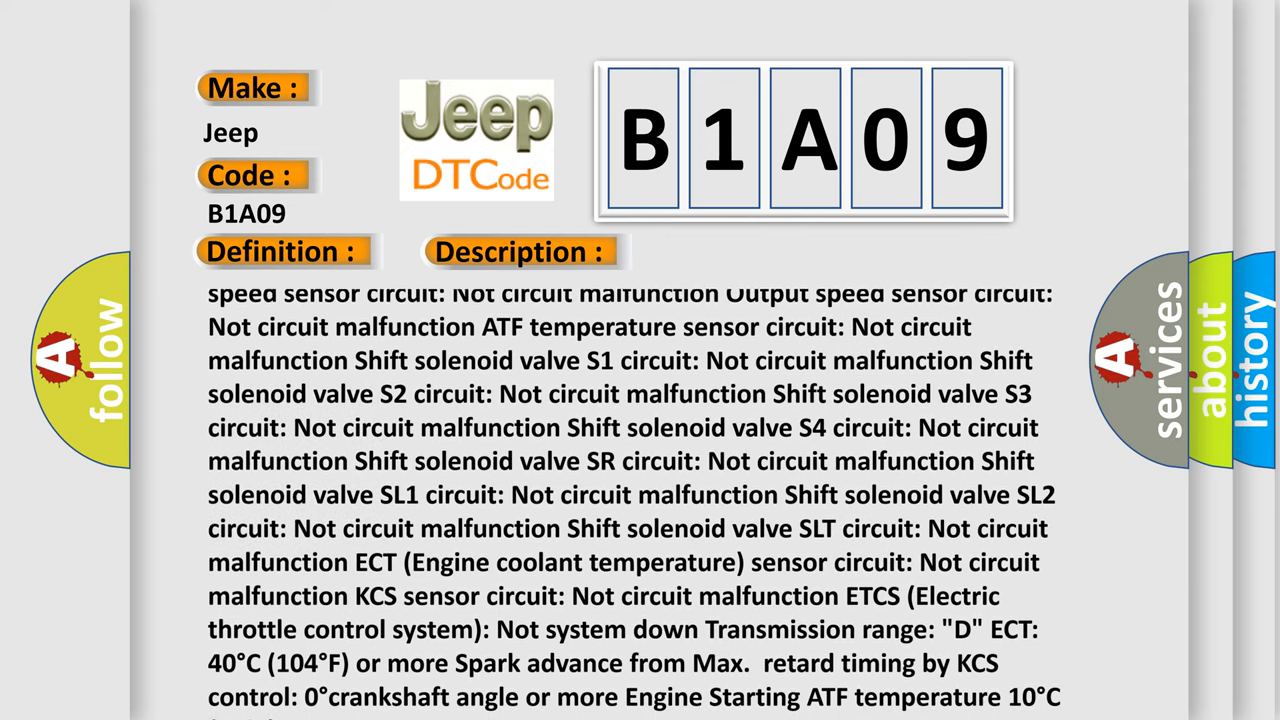
scroll(down, 3)
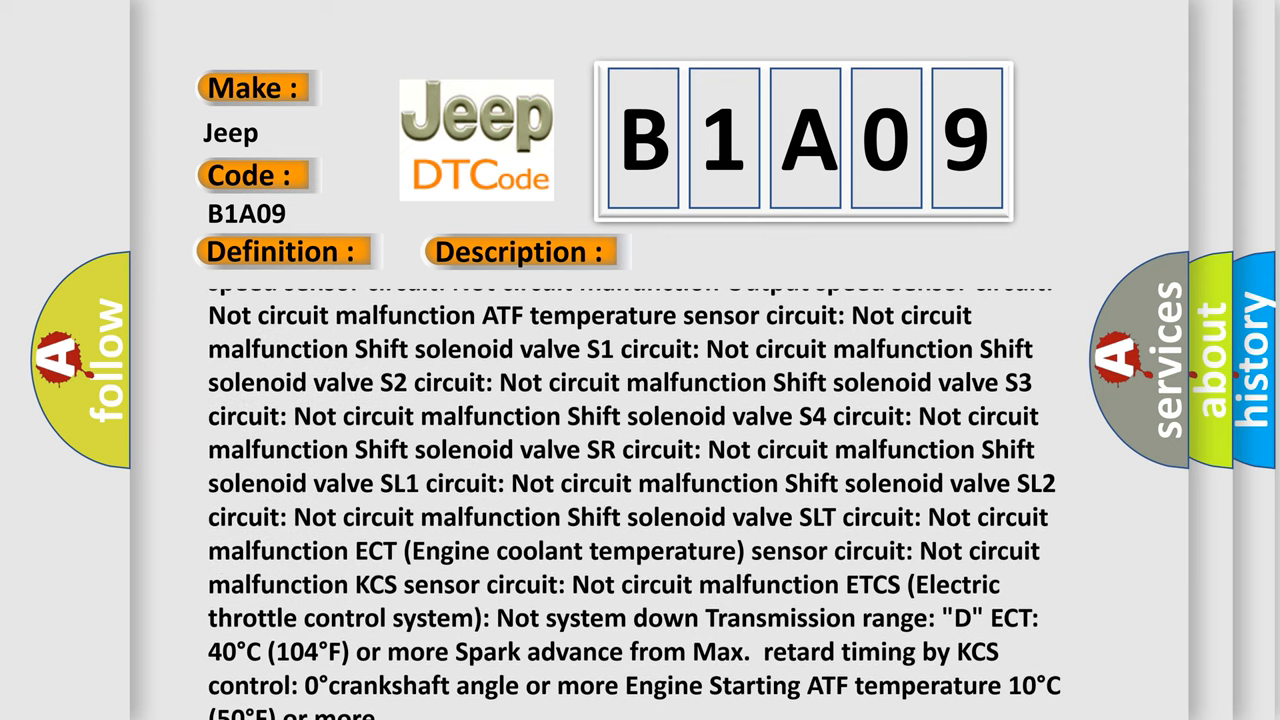
scroll(down, 3)
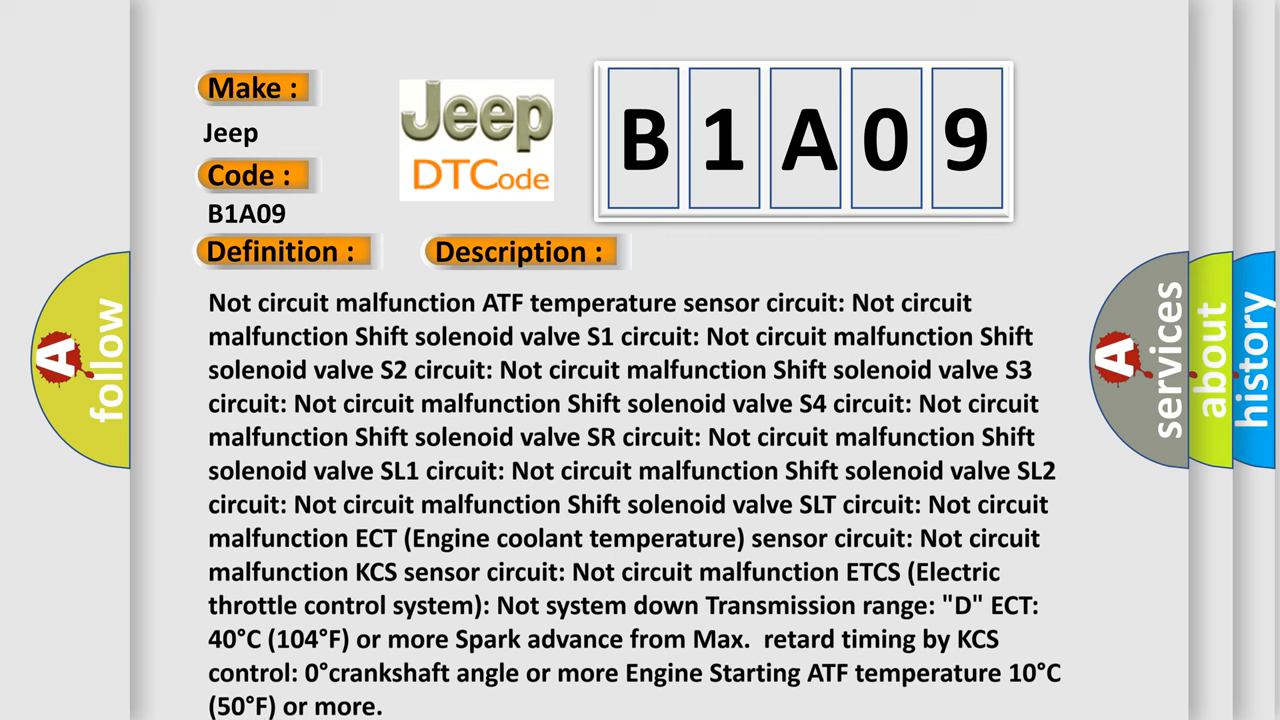
scroll(down, 3)
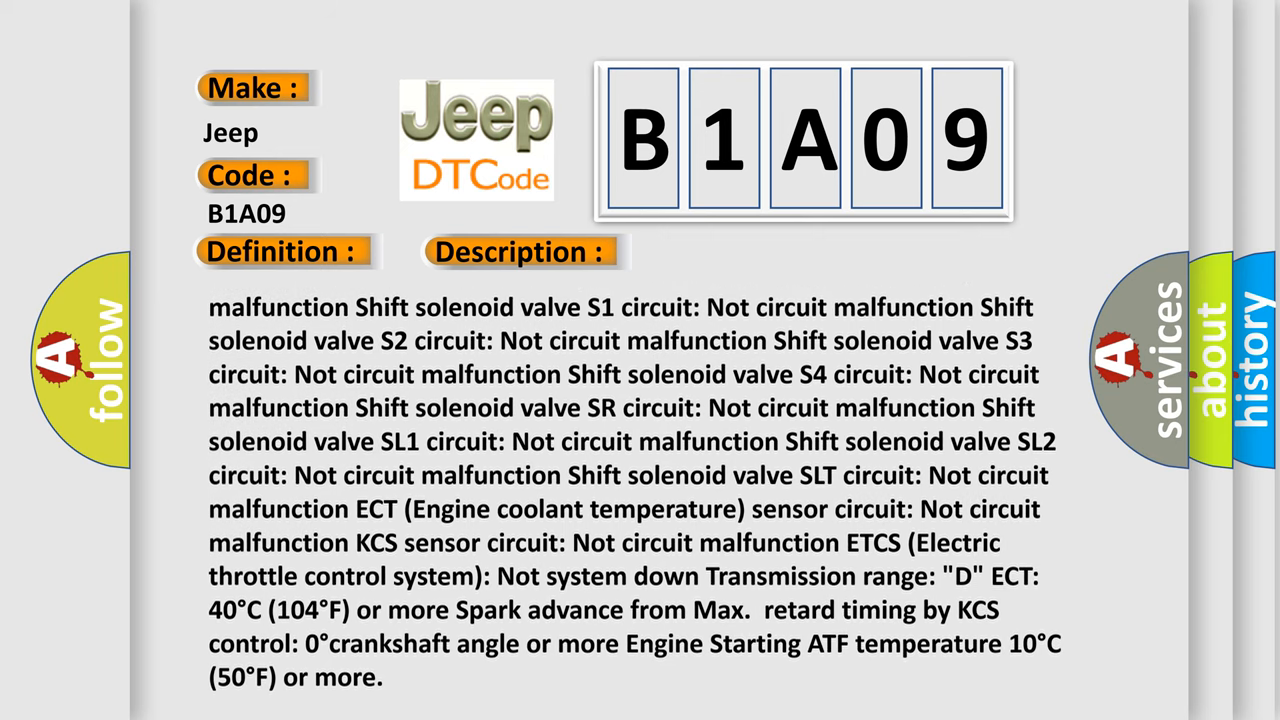
scroll(down, 3)
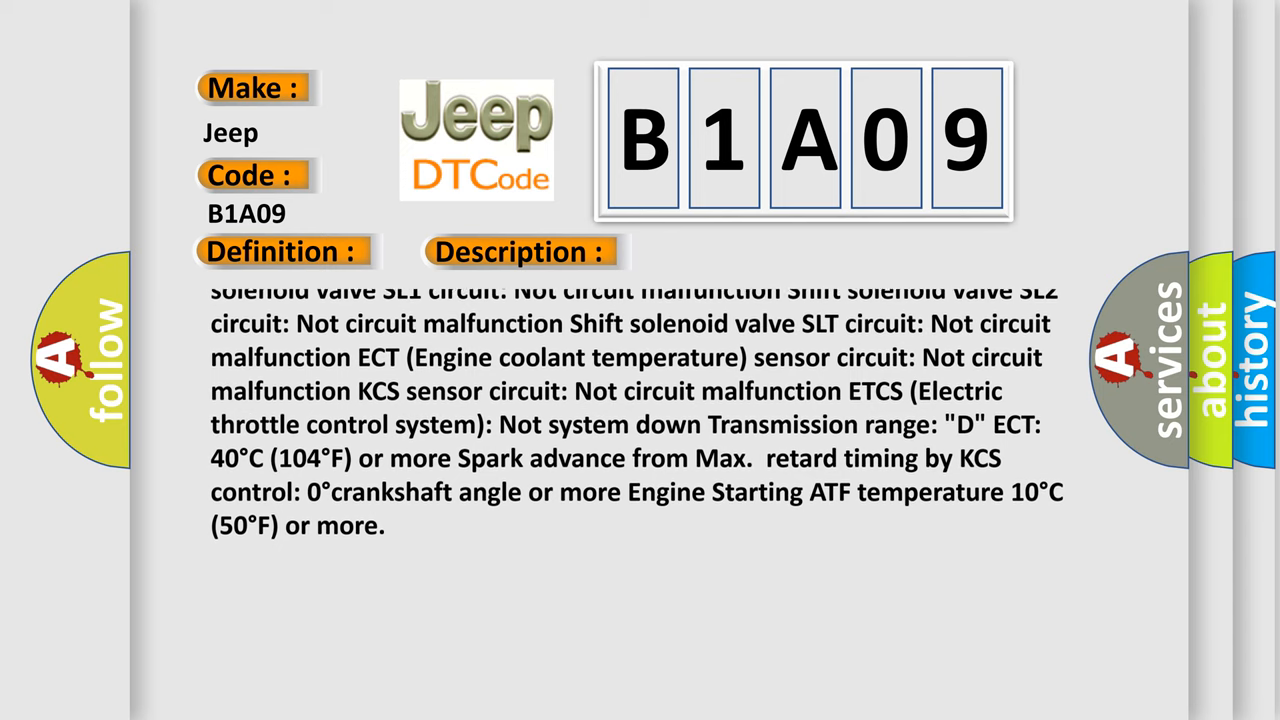